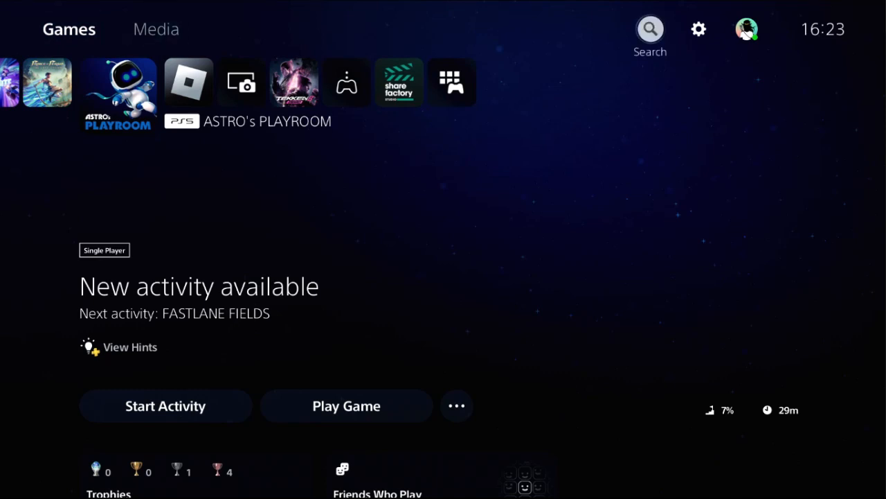
Open Settings from the gear icon on the Games home screen
click(698, 29)
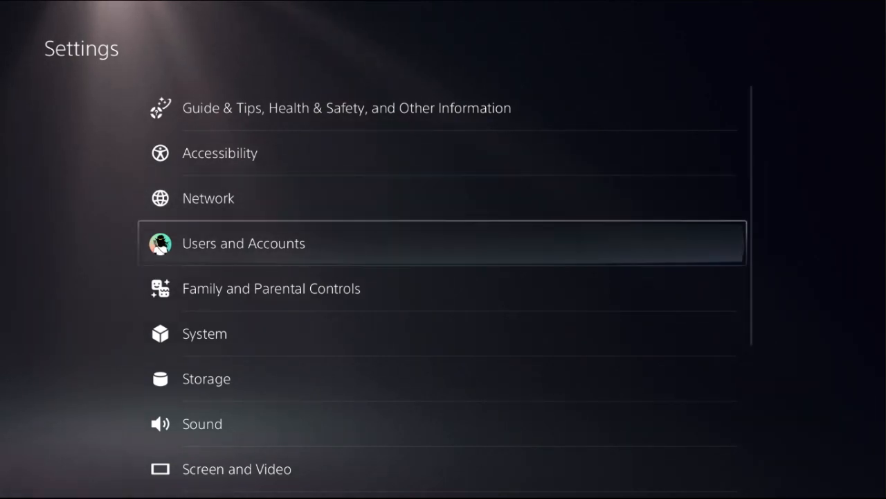
Visit System settings, then bring up the Control Center over Settings
click(204, 333)
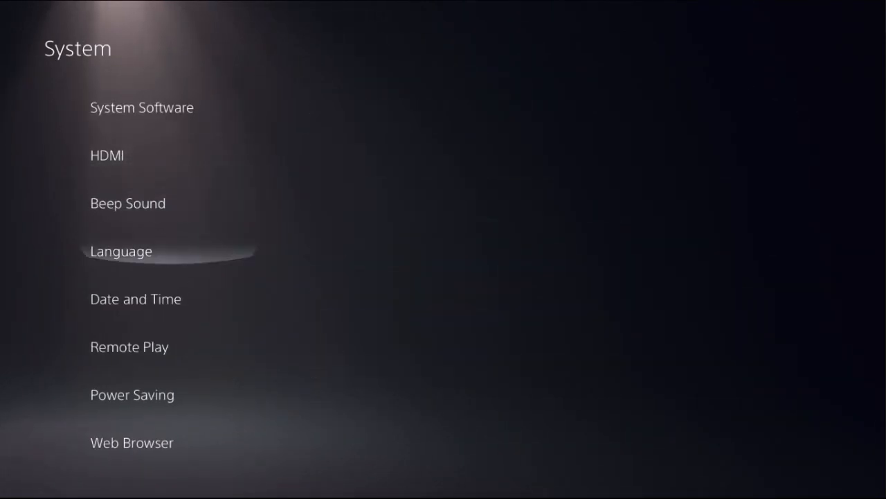
click(129, 347)
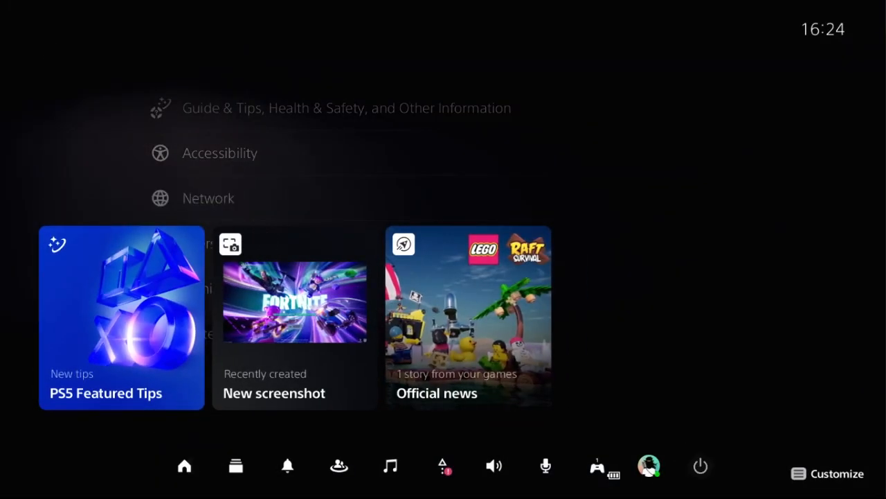
Close the Control Center and reach Accessories > Other Accessories keyboard options
click(597, 465)
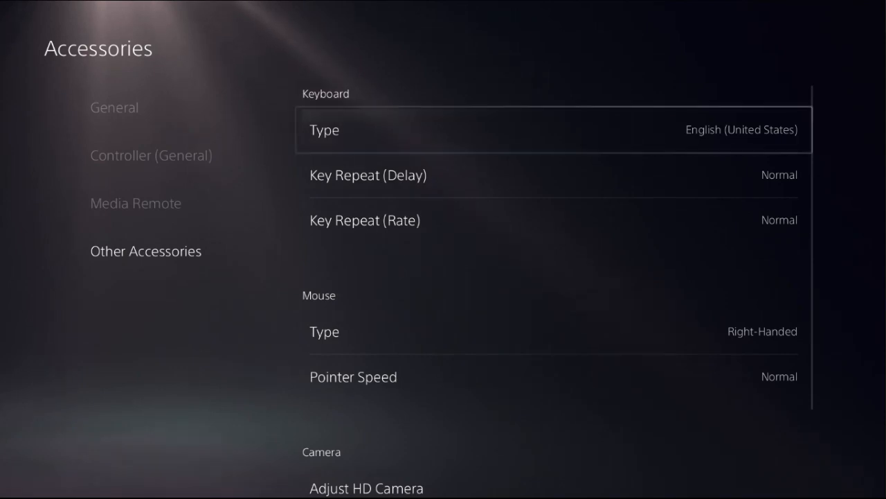
Set keyboard type to English (United States) and key repeat delay to Normal
click(554, 130)
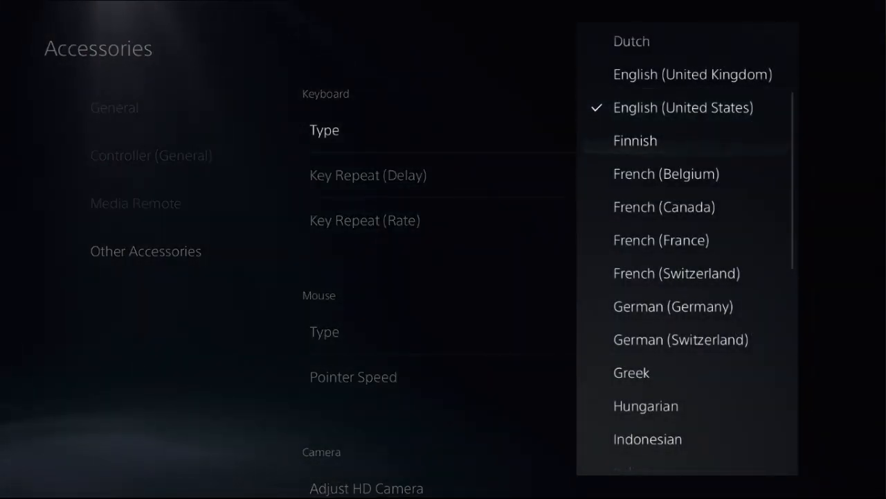
mouse_move(683, 108)
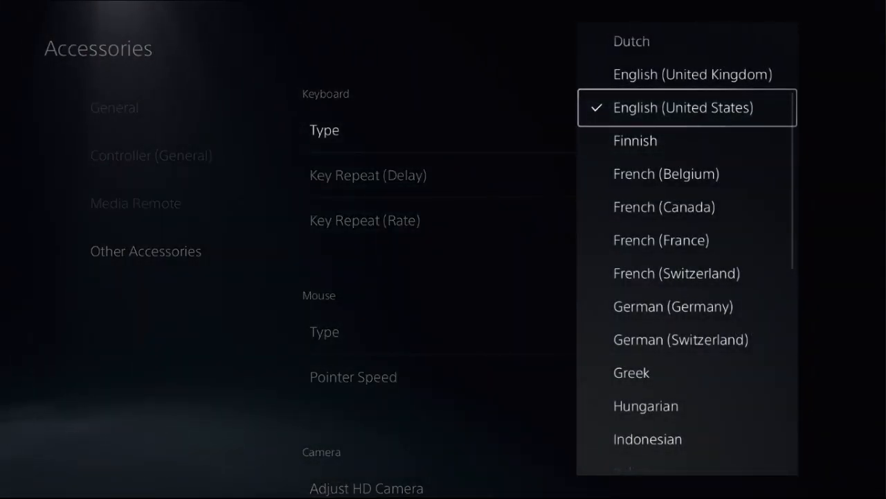
click(683, 108)
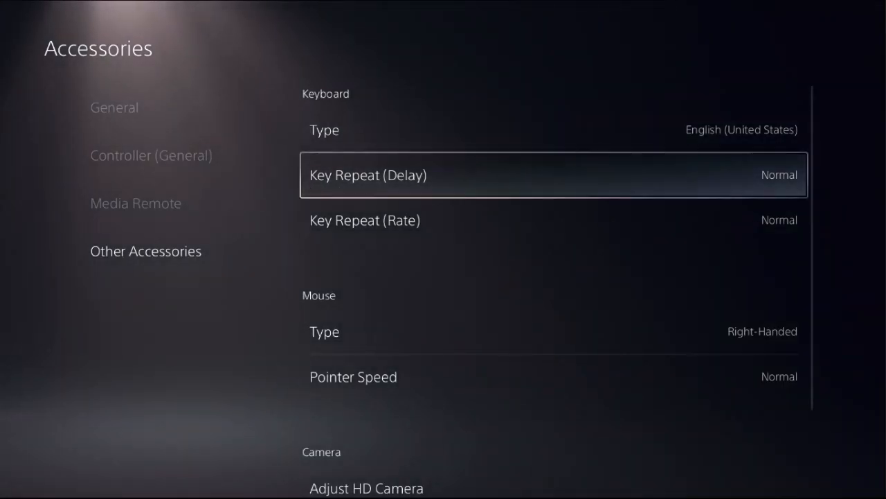
click(553, 174)
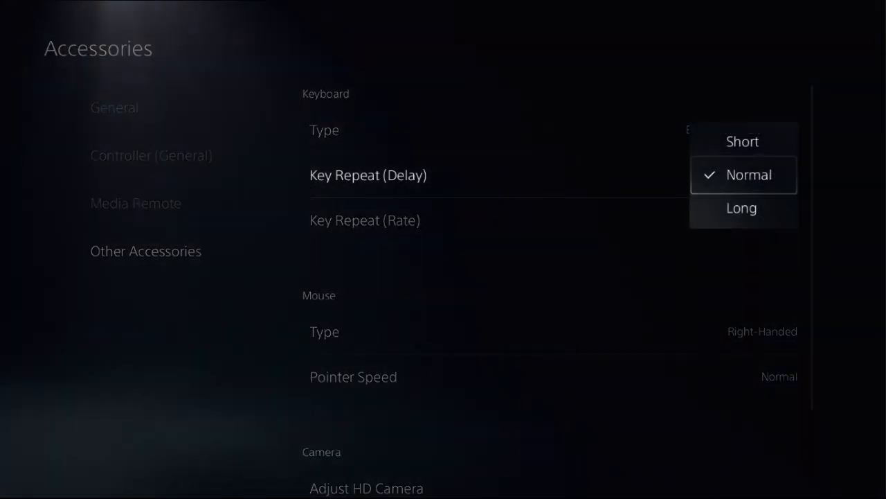
click(743, 174)
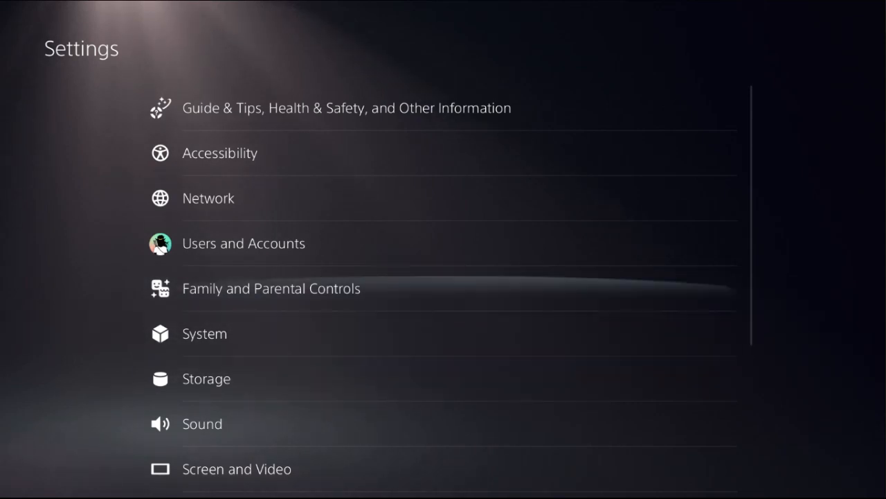
Restore licenses from Users and Accounts > Other
click(244, 243)
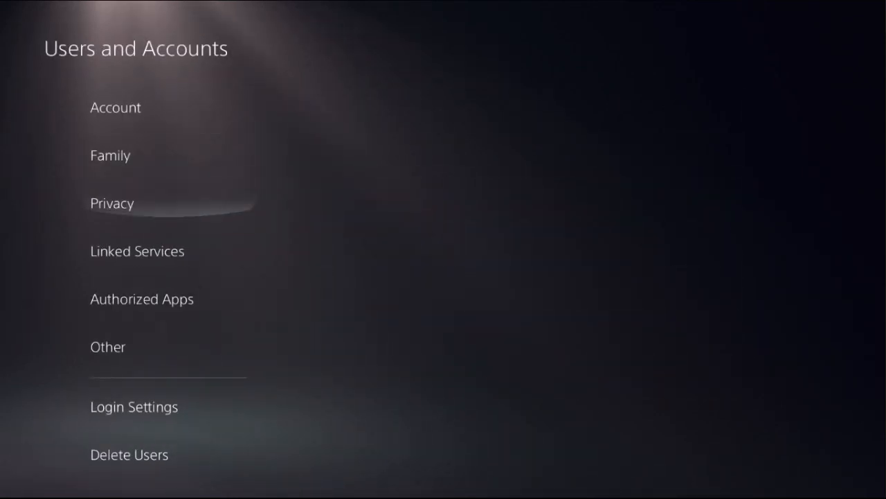
click(108, 347)
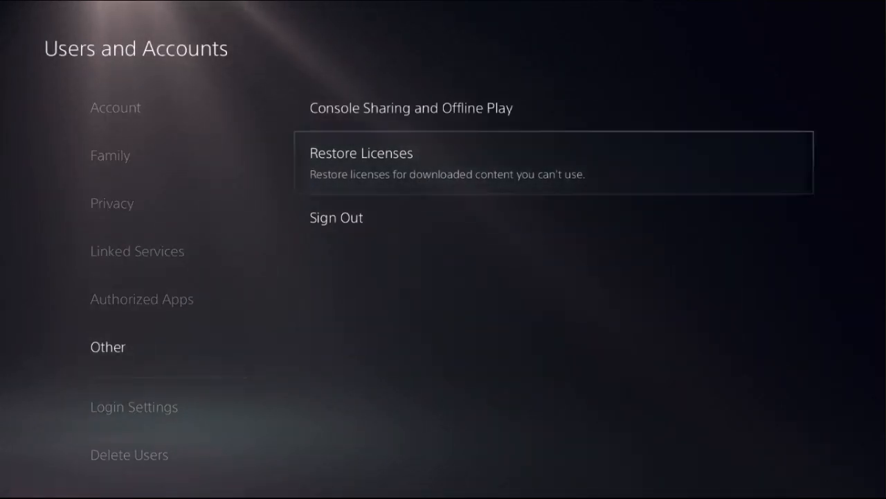
click(360, 153)
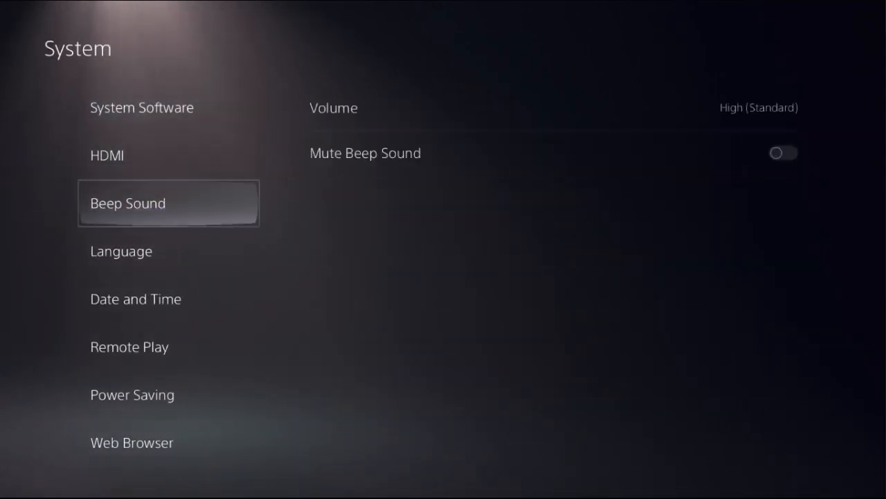
Confirm system software is up to date and bring up the power options
click(141, 107)
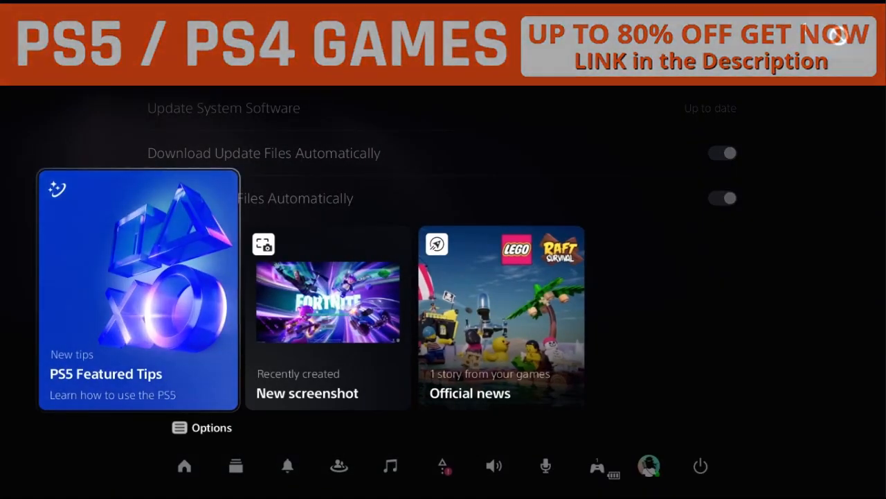
click(700, 465)
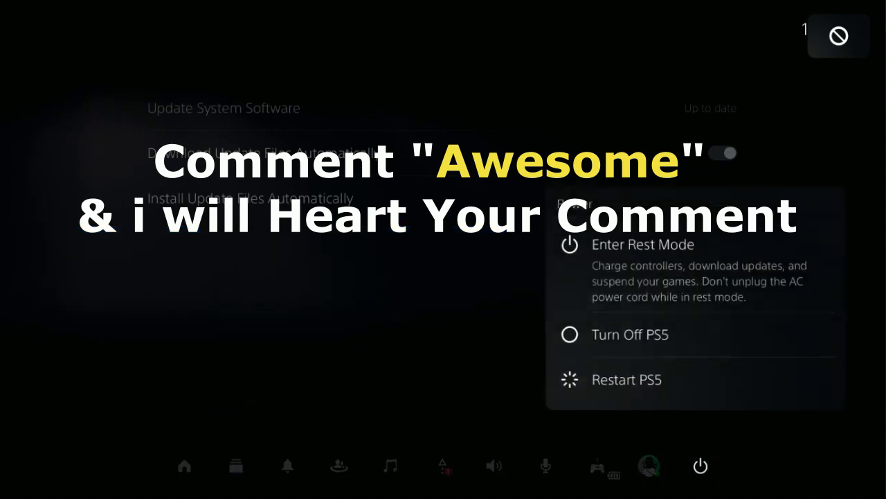